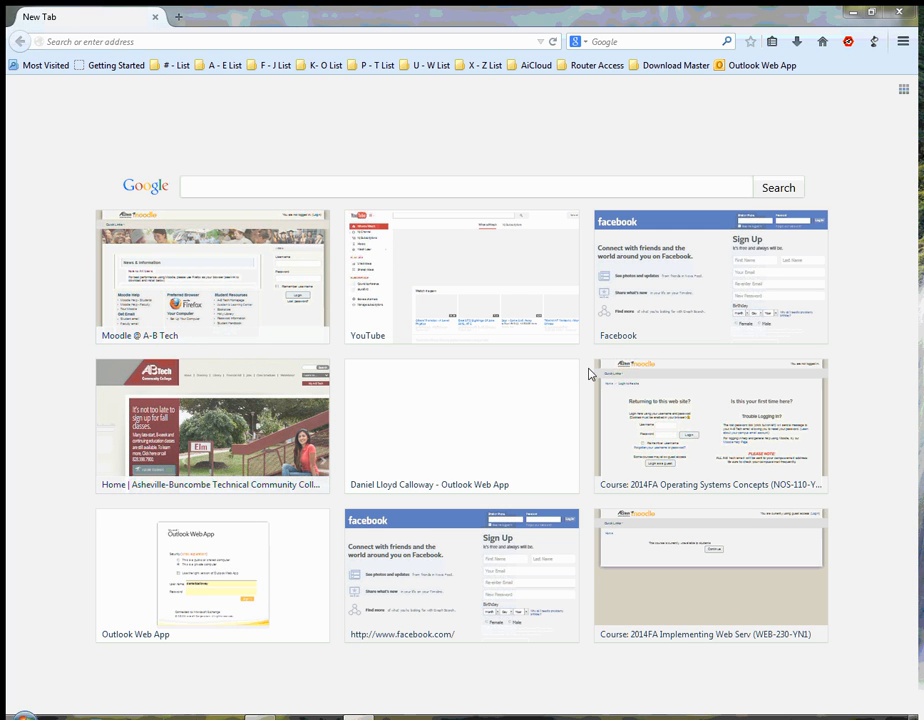
mouse_move(582, 136)
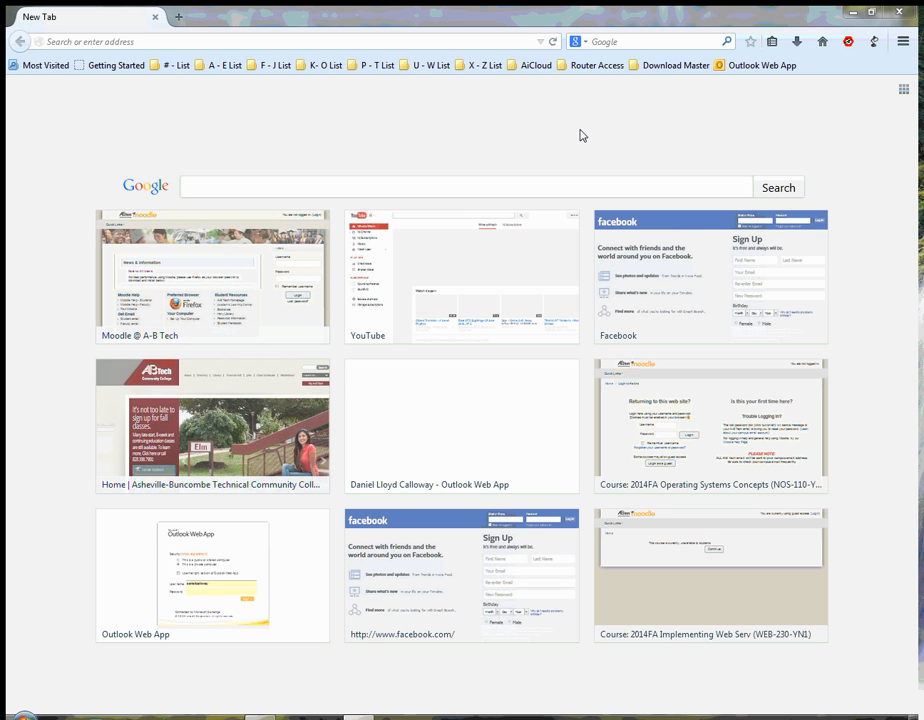
mouse_move(556, 186)
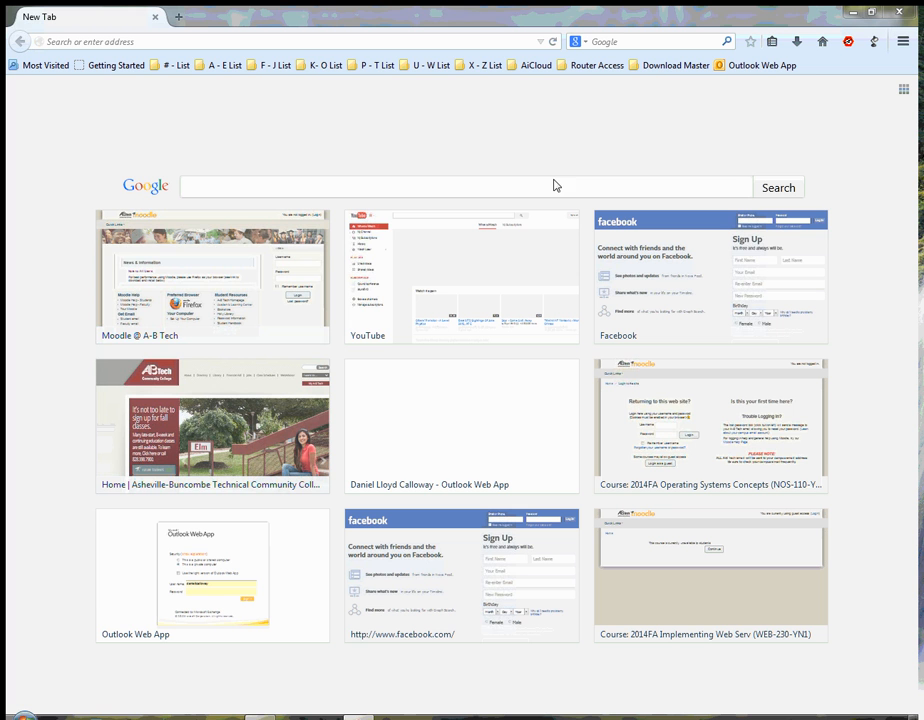
mouse_move(432, 160)
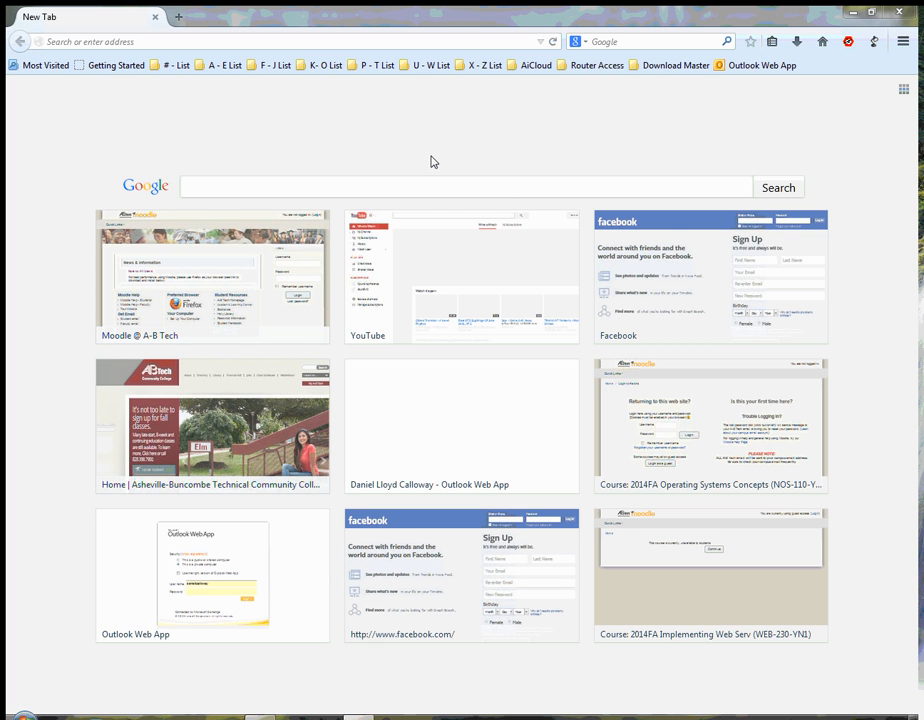
mouse_move(308, 138)
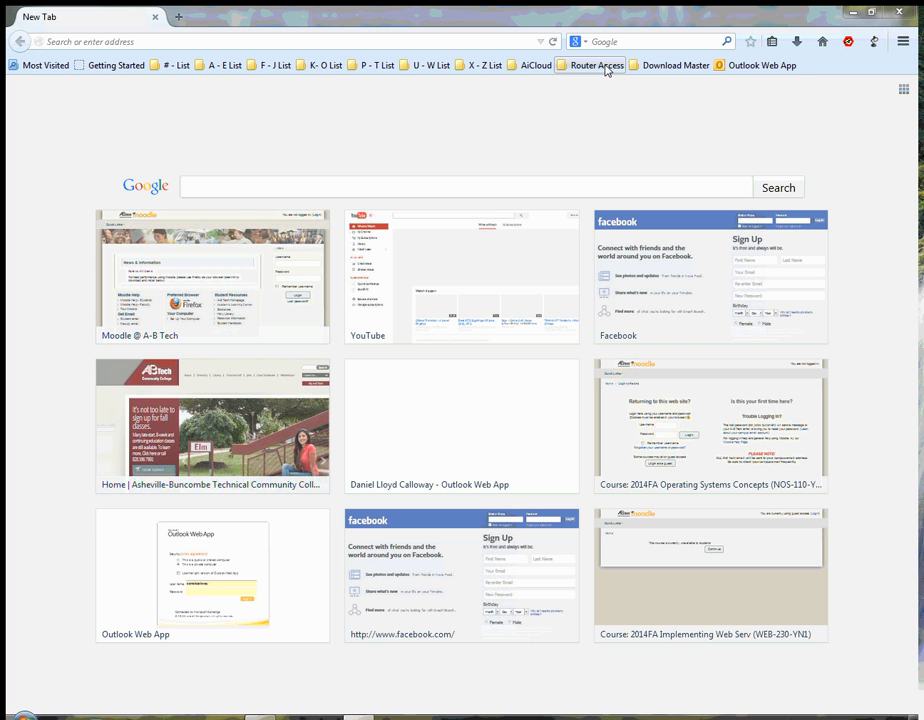
mouse_move(590, 88)
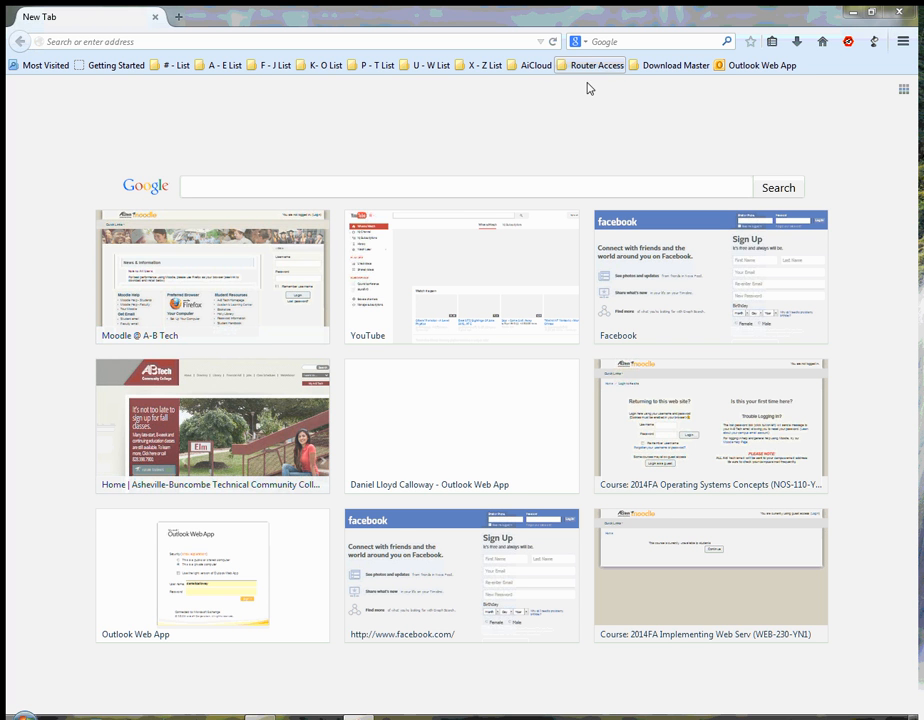
mouse_move(540, 116)
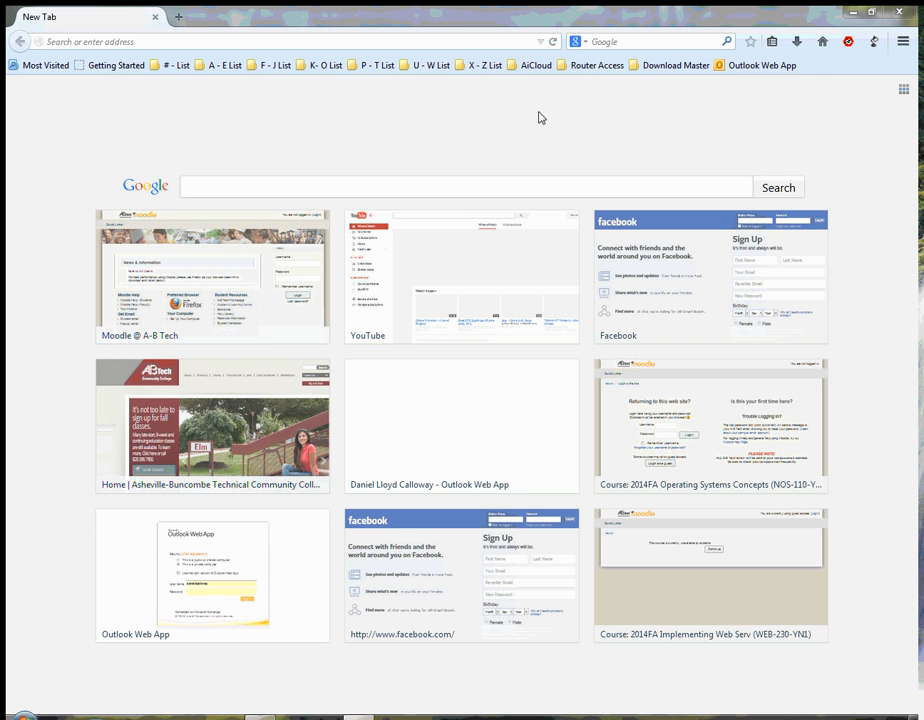
Log in to the ASUS router as 'admin' via the ASUS Router Login bookmark.
left_click(596, 64)
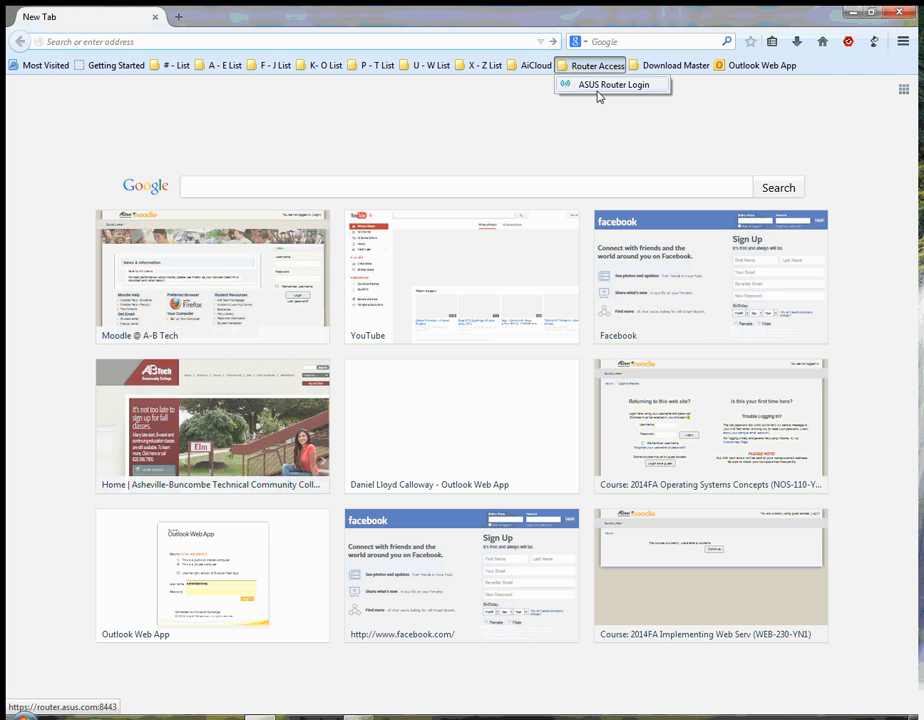
left_click(612, 84)
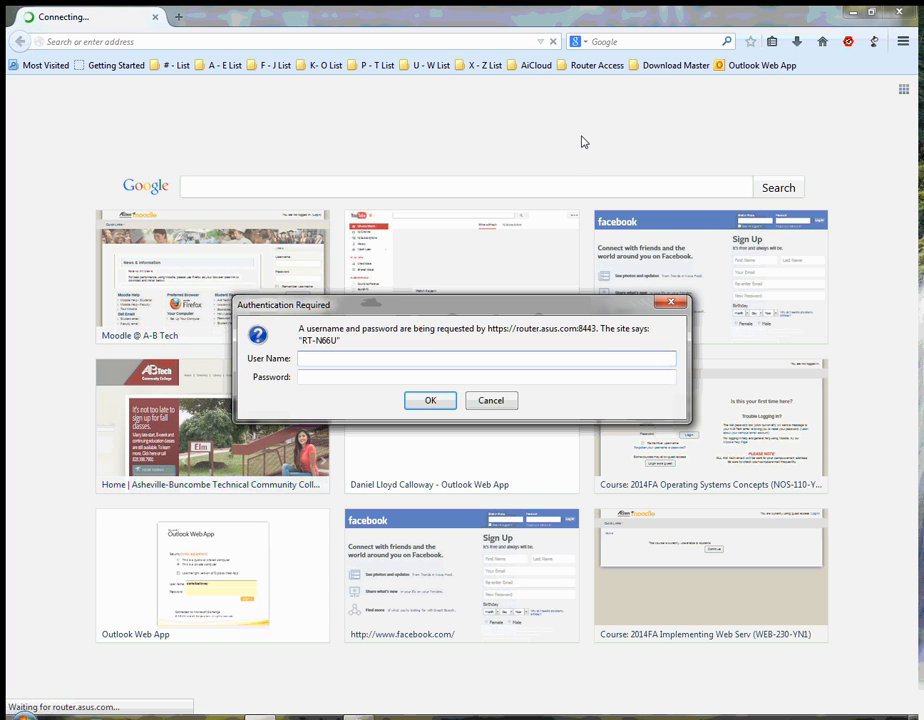
mouse_move(574, 160)
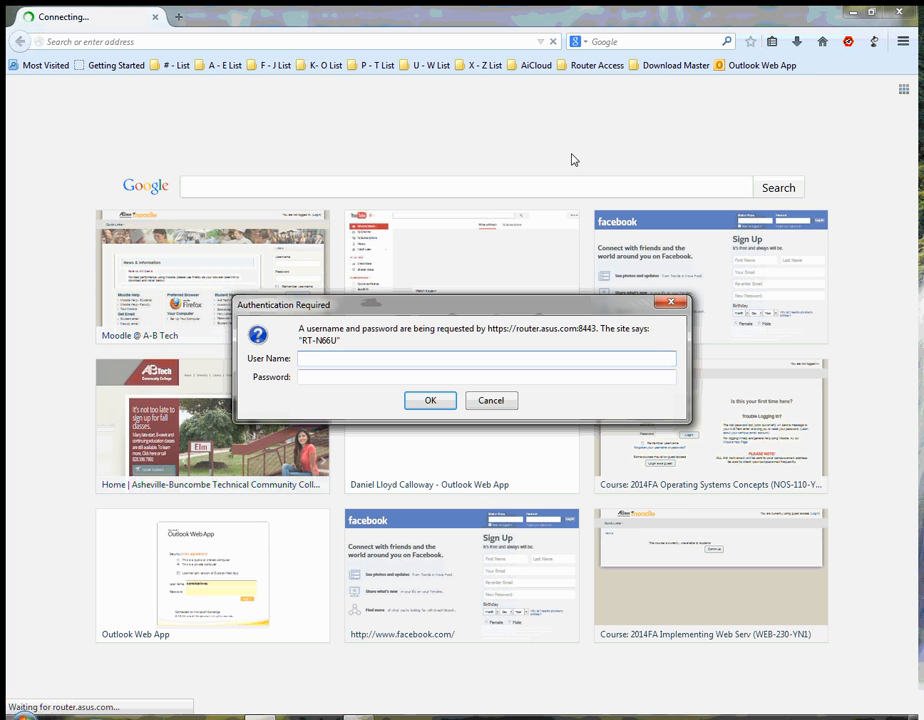
type("admin")
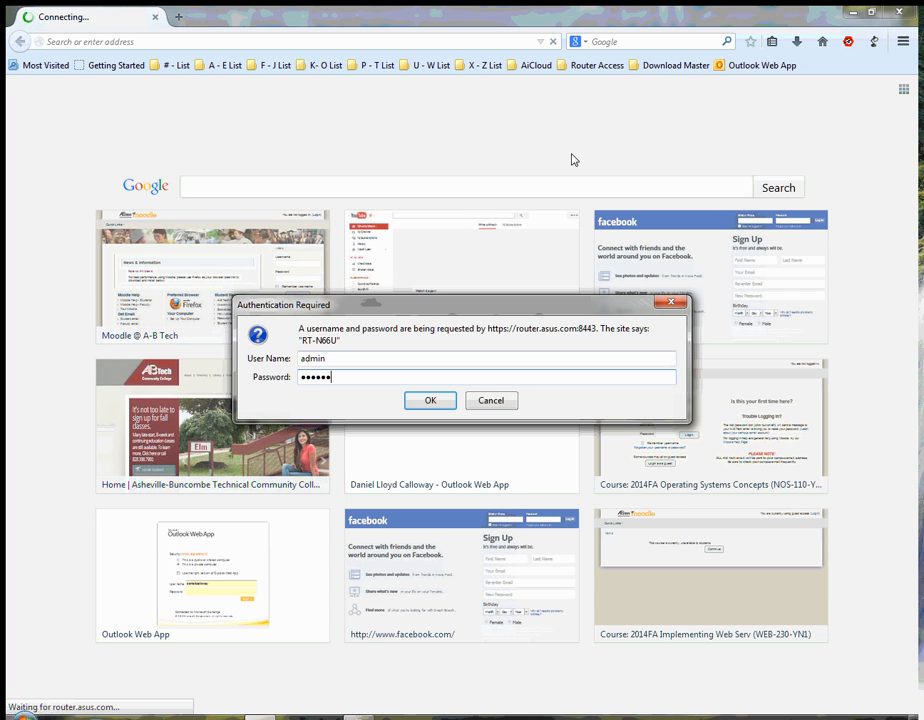
left_click(430, 400)
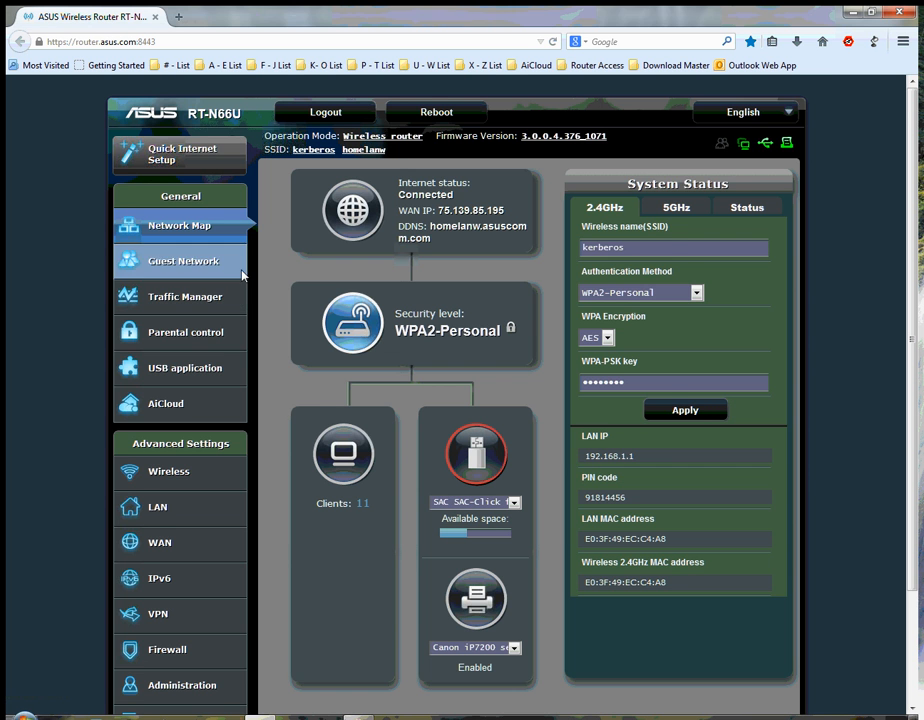
Go to the Firewall General settings page under Advanced Settings.
scroll("down", 3)
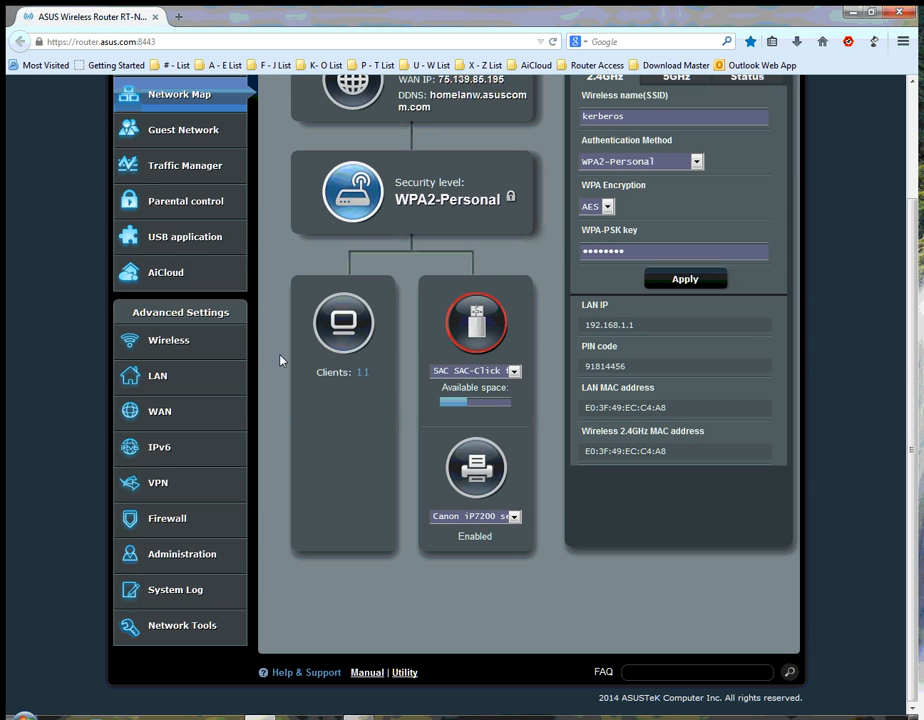
mouse_move(320, 258)
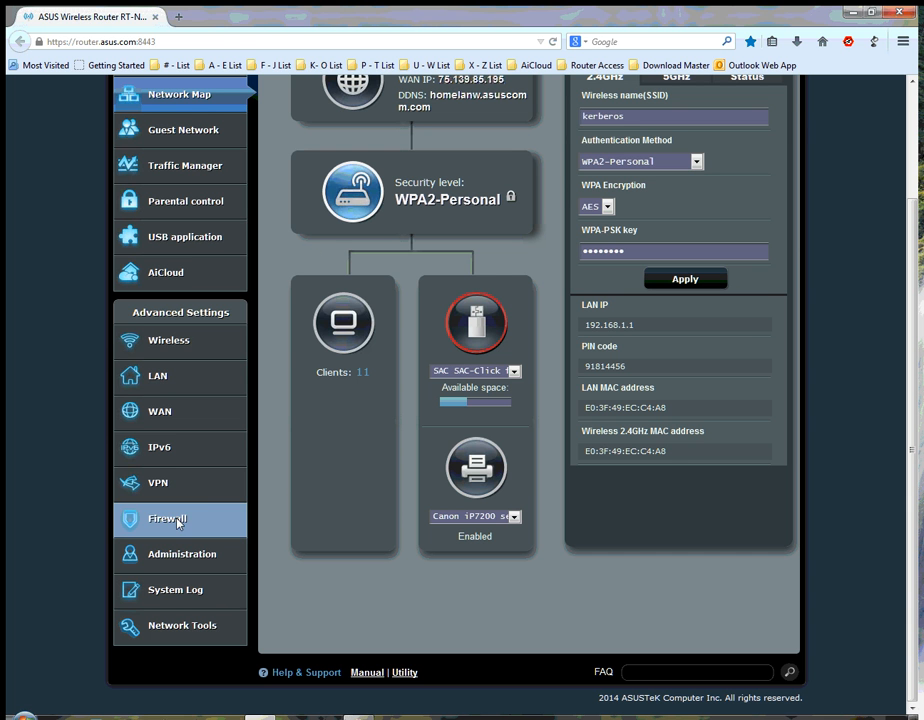
left_click(168, 518)
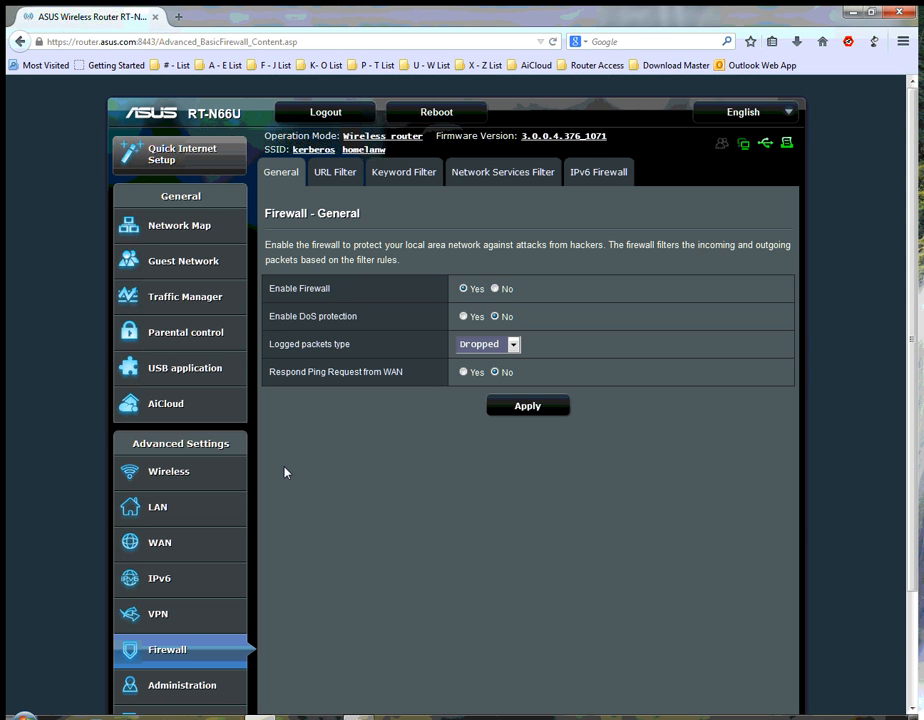
mouse_move(402, 376)
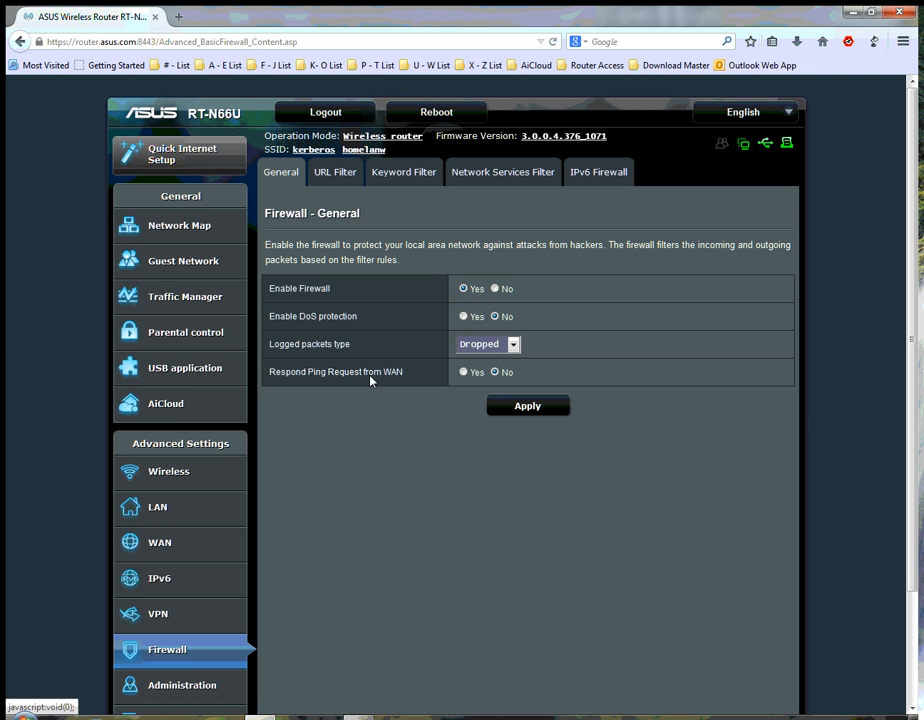
mouse_move(496, 388)
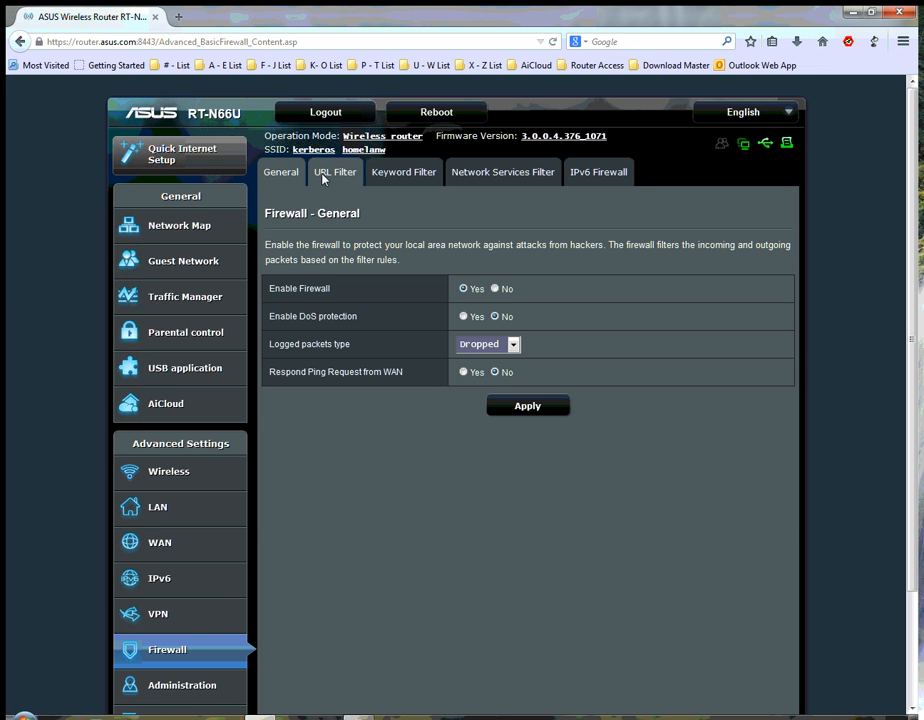
Delete dancalloway.com from the URL Filter list, then start a new browser tab.
left_click(336, 172)
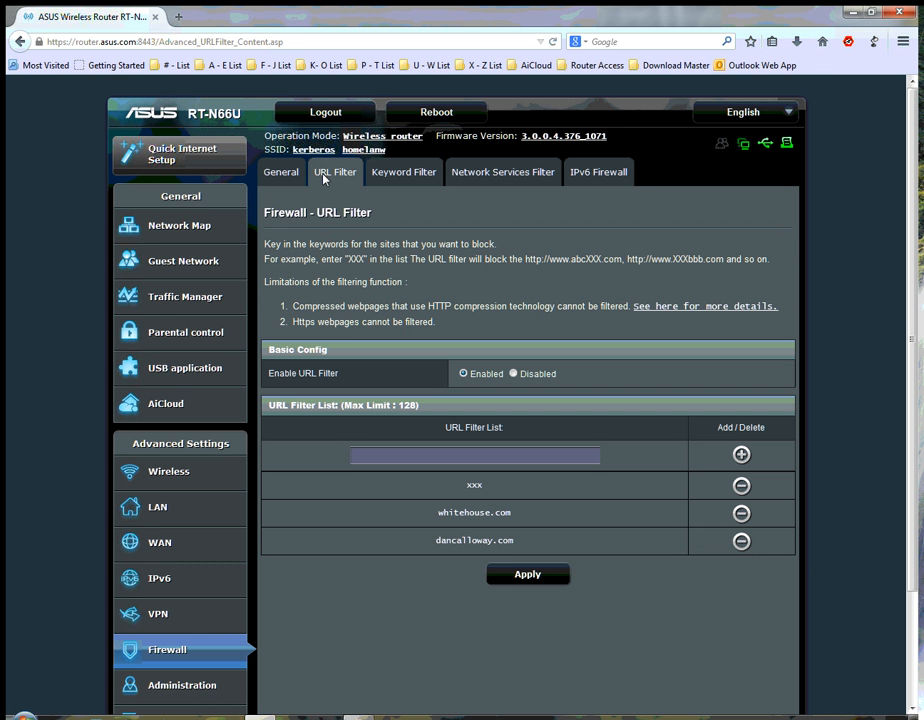
mouse_move(470, 550)
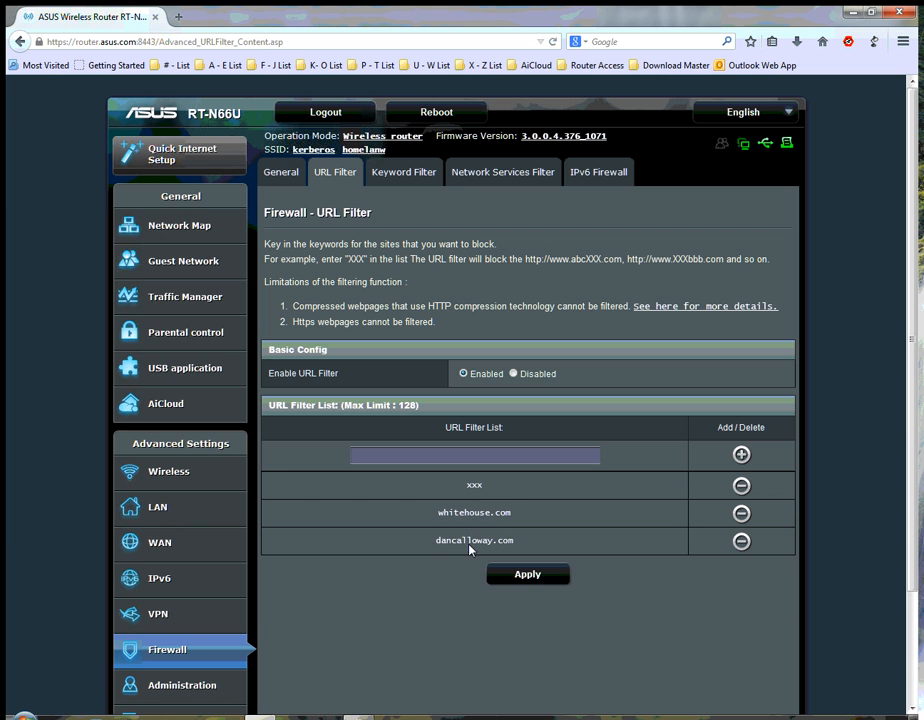
left_click(528, 572)
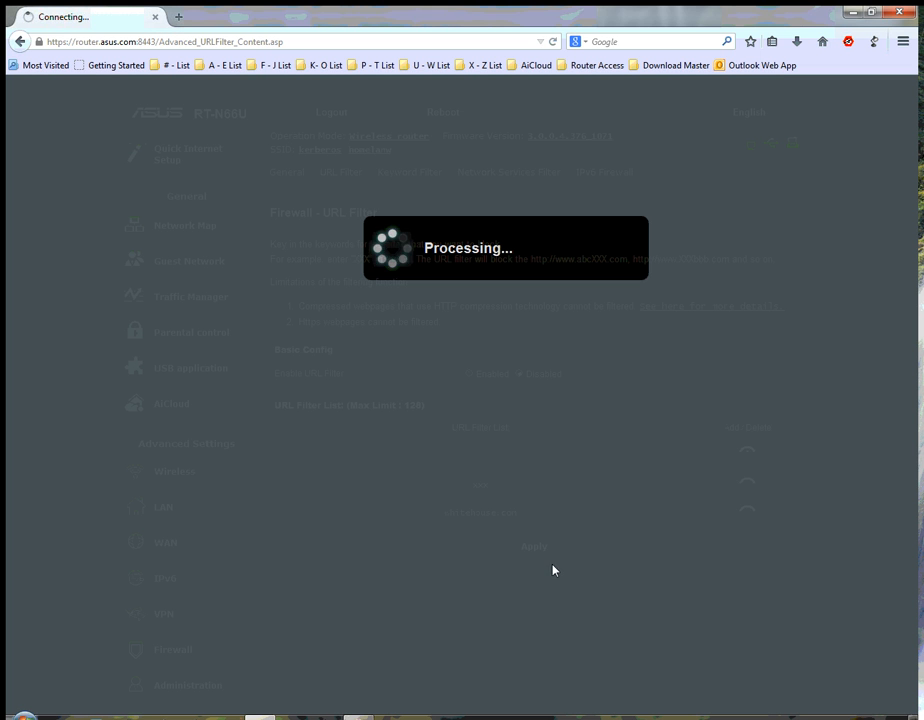
mouse_move(584, 584)
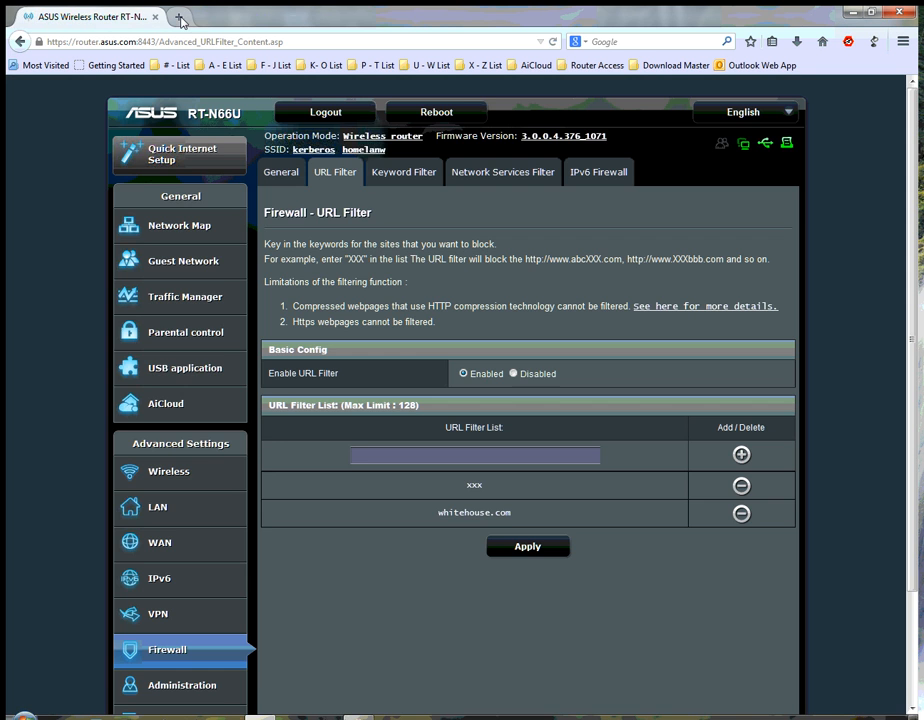
left_click(180, 18)
type("www.dancalloway.co")
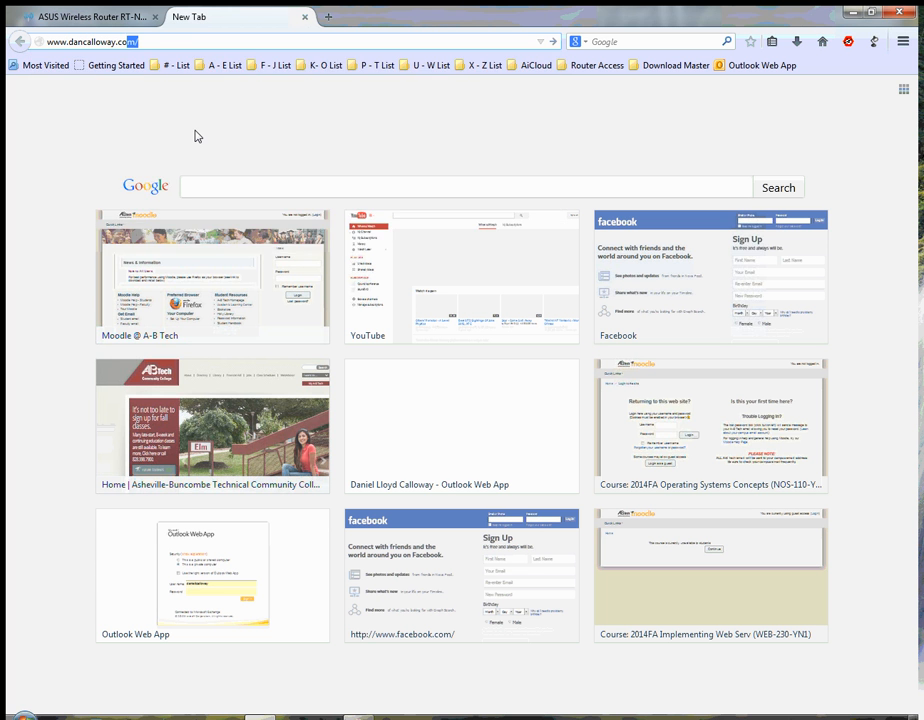
key("Return")
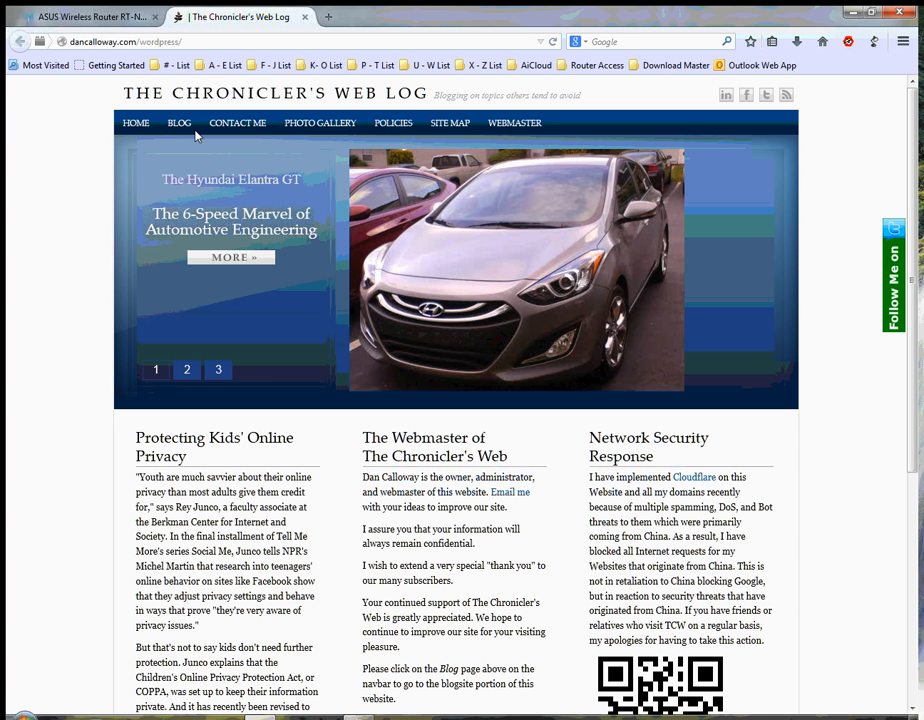
mouse_move(178, 122)
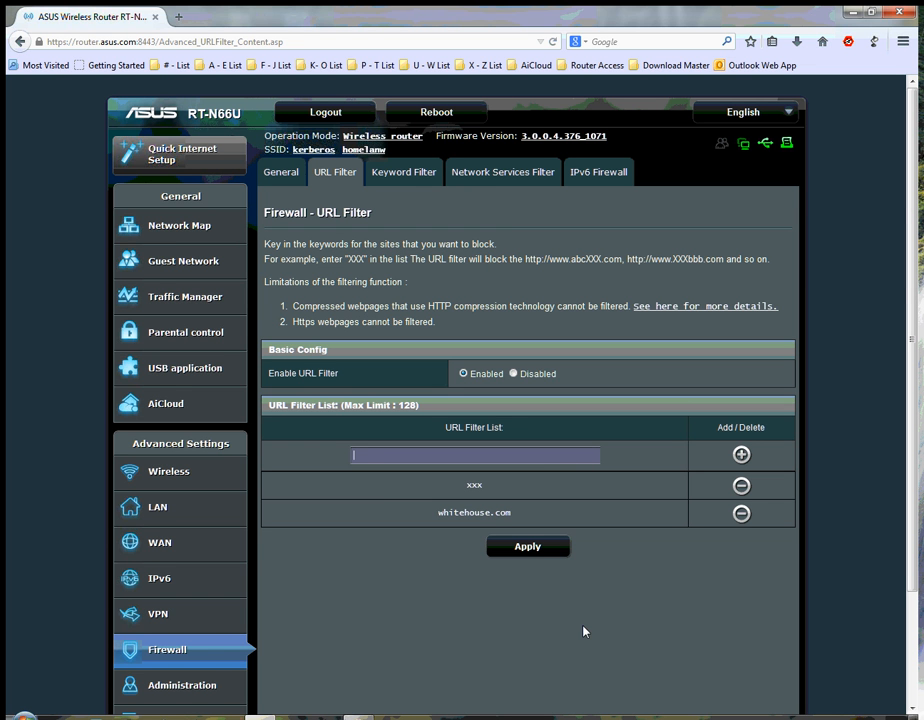
Add dancalloway.com back to the URL Filter blocked list and apply it.
type("dancalloway.com")
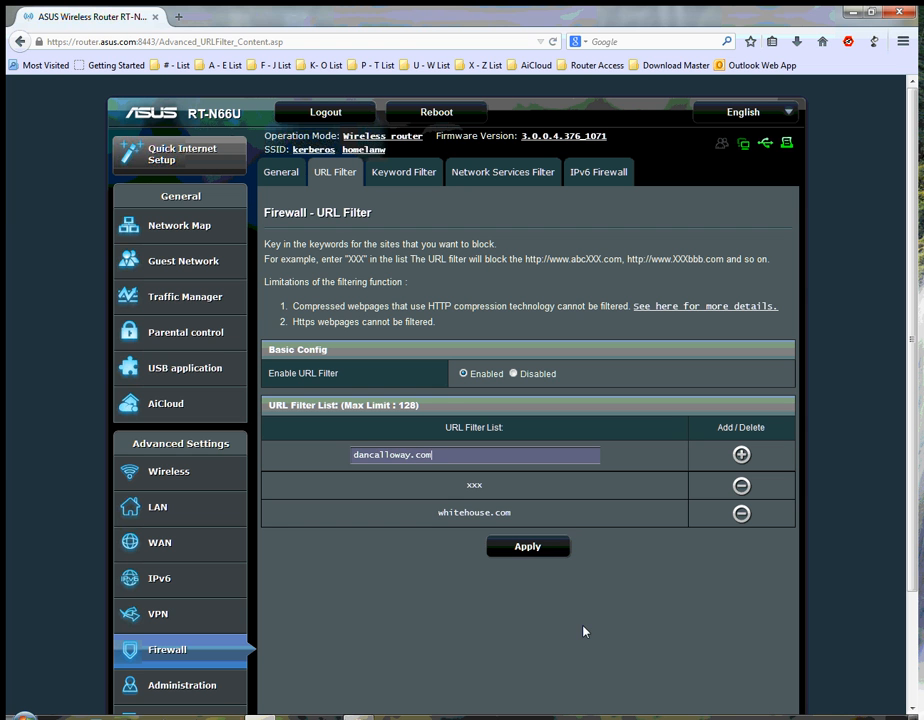
mouse_move(740, 456)
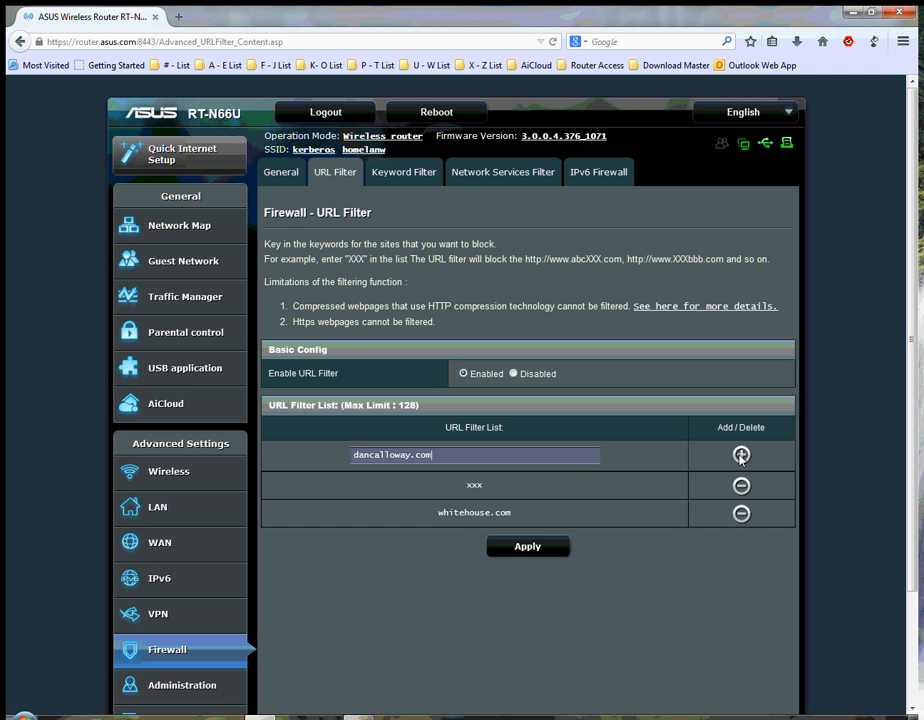
left_click(740, 454)
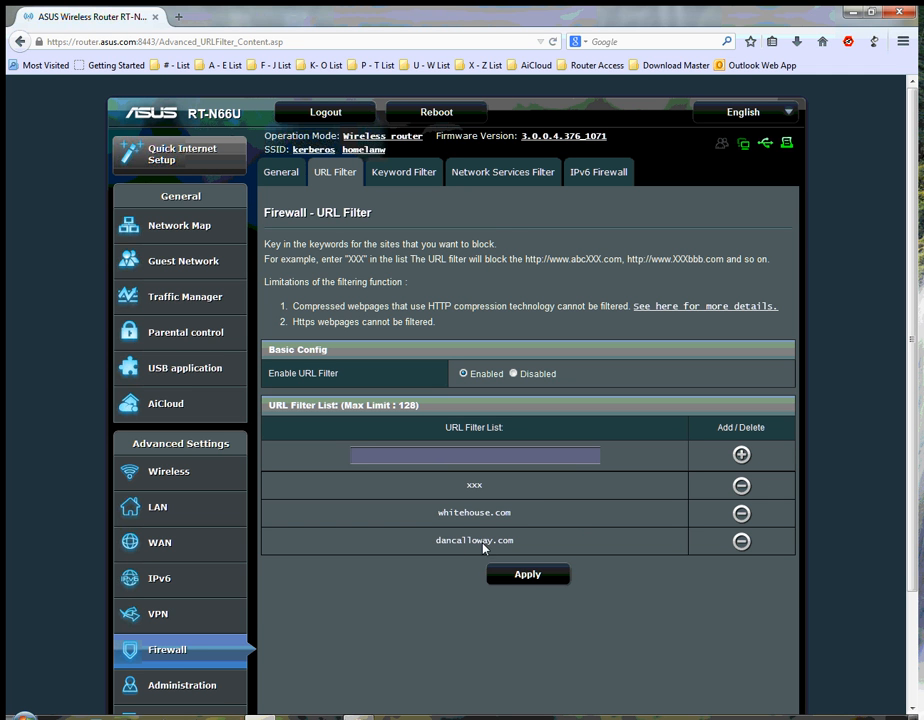
left_click(528, 572)
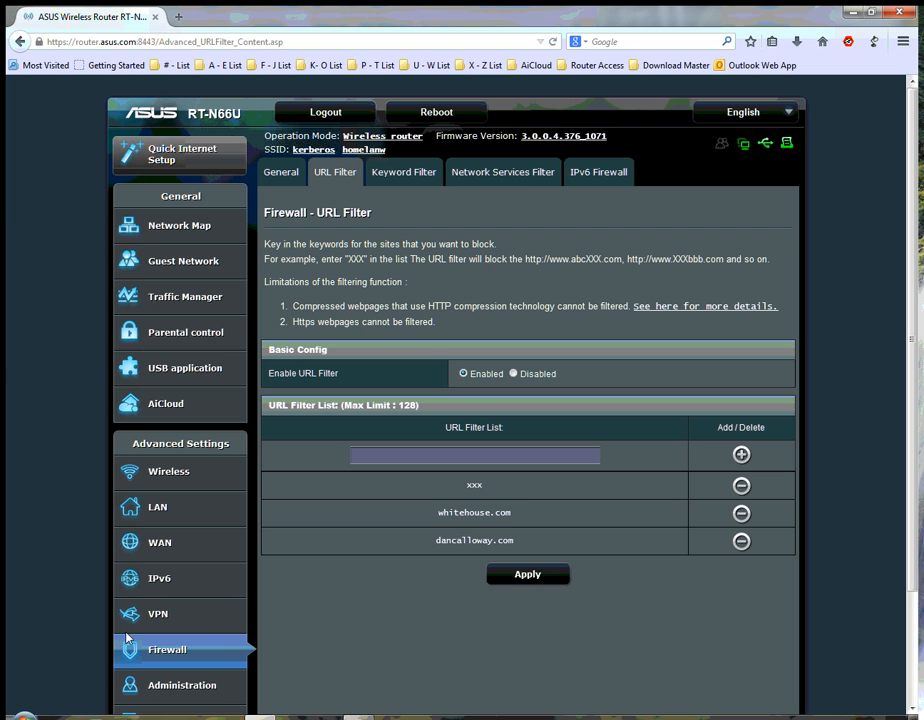
mouse_move(12, 364)
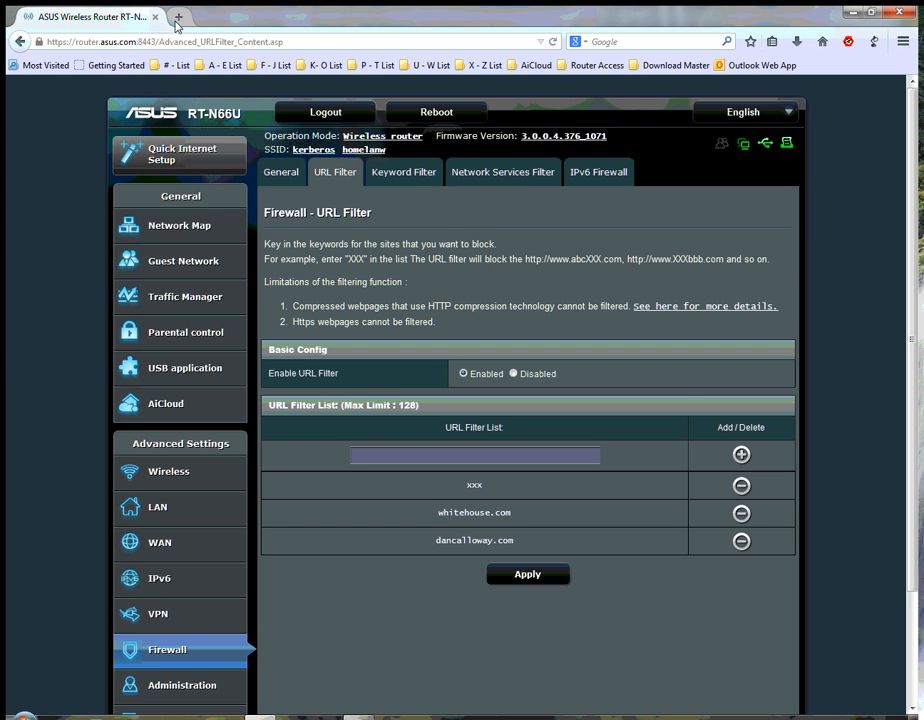
left_click(178, 16)
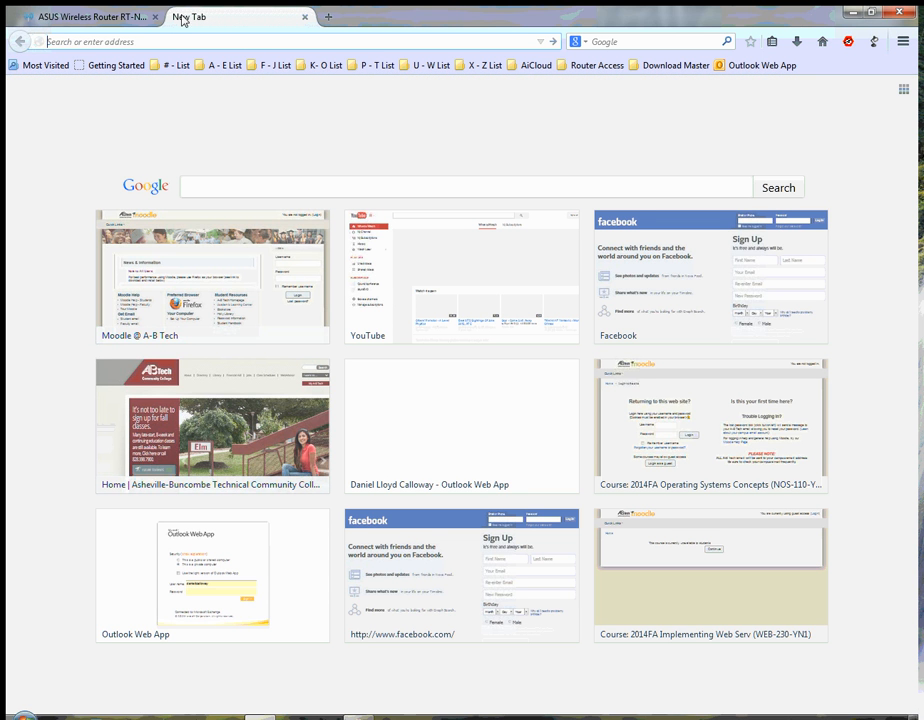
mouse_move(296, 128)
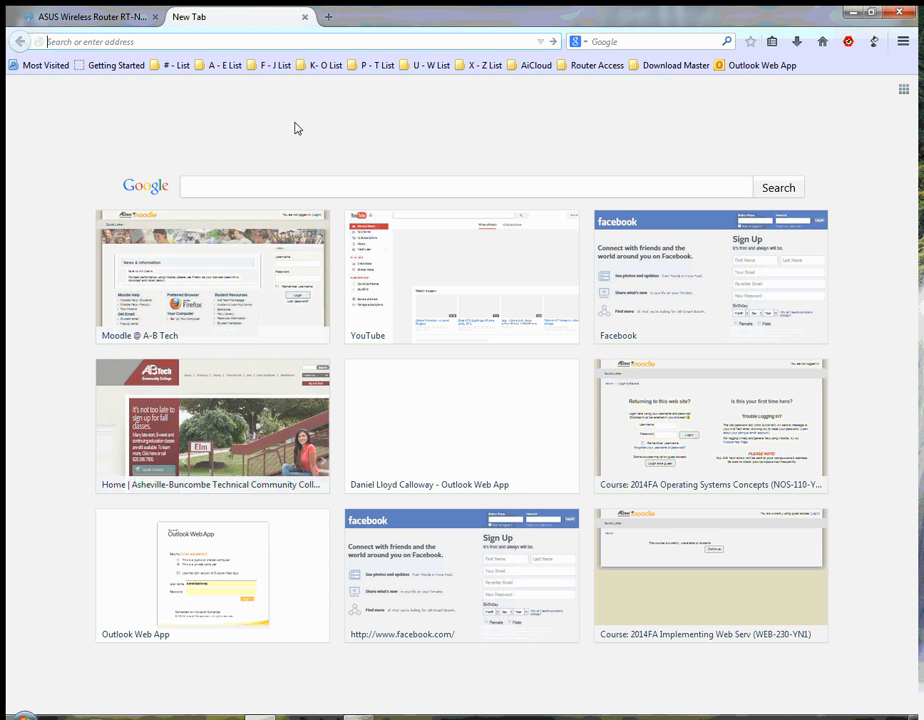
type("www.dancalloway.com/")
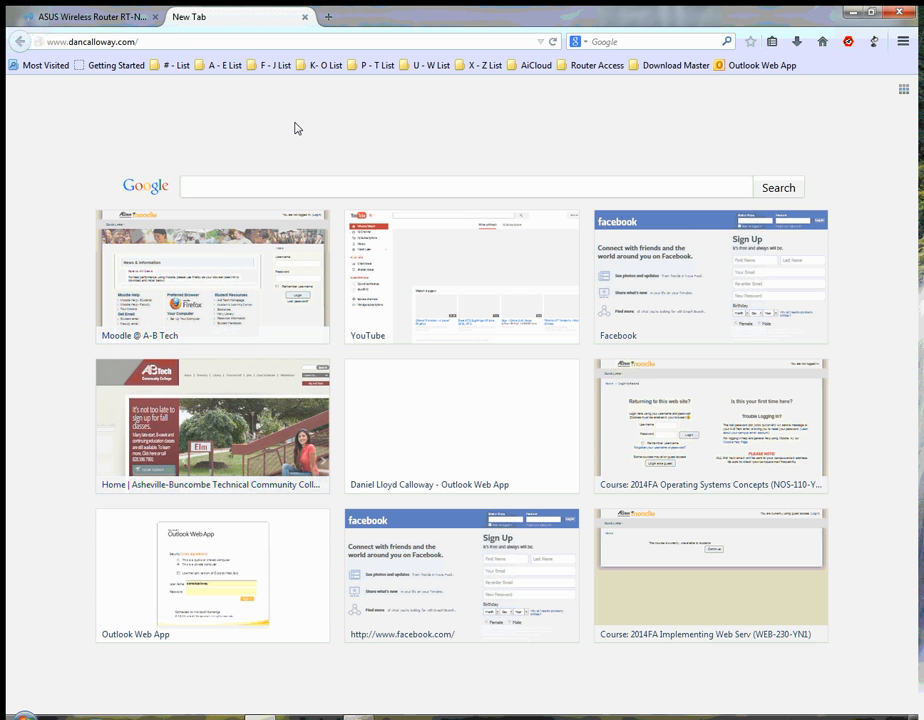
mouse_move(352, 136)
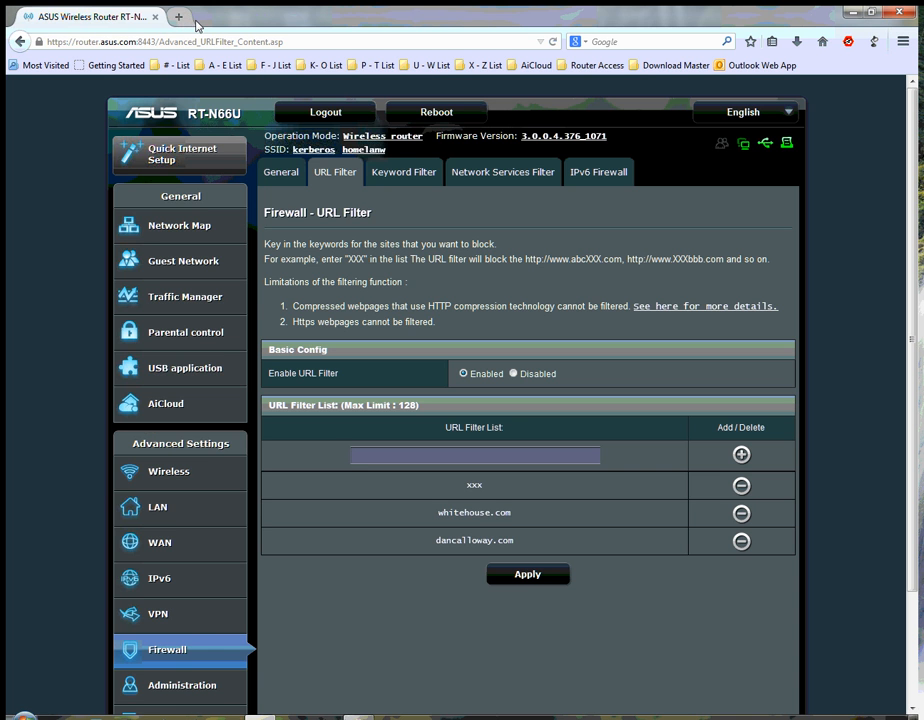
left_click(178, 16)
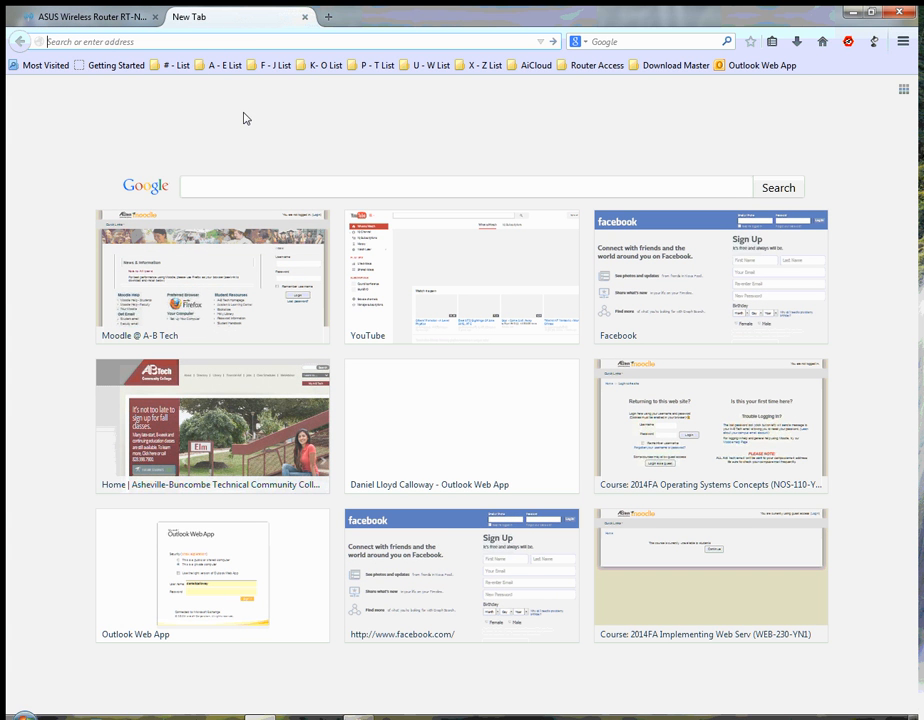
type("www.dancalloway.com/")
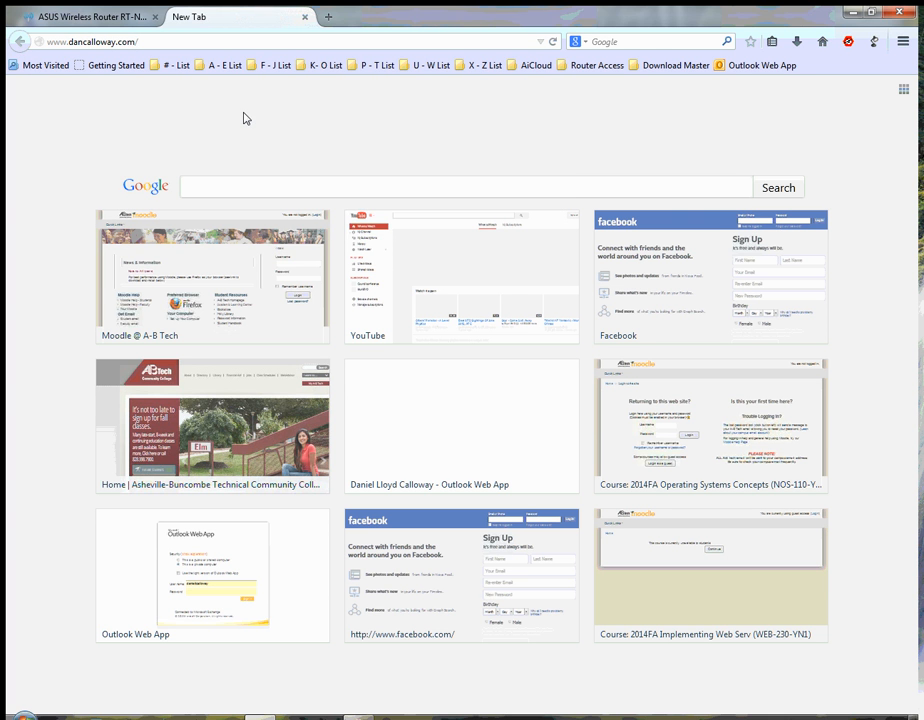
mouse_move(362, 150)
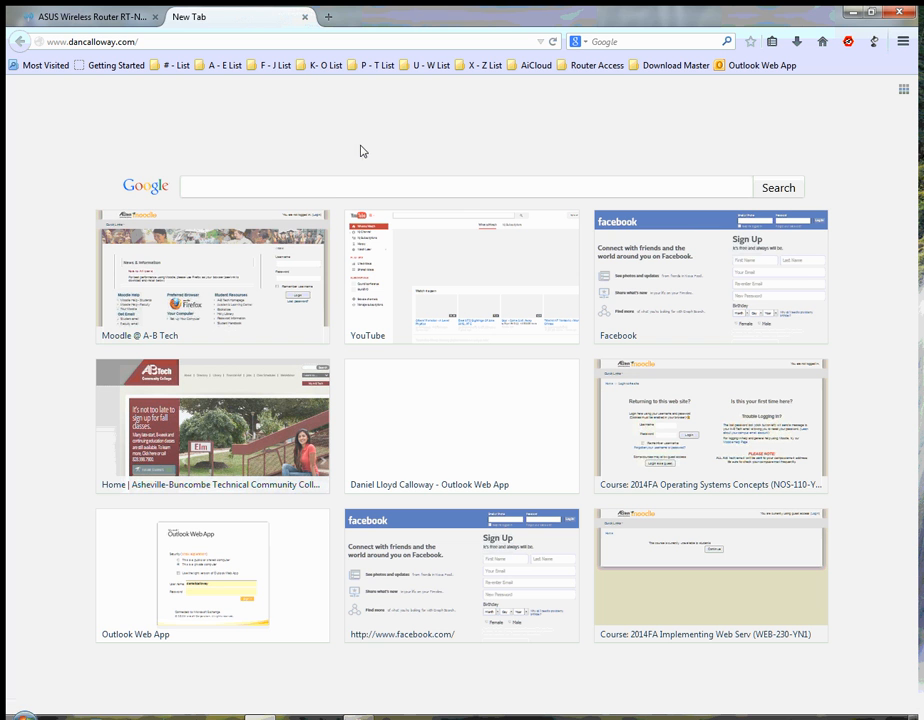
mouse_move(380, 110)
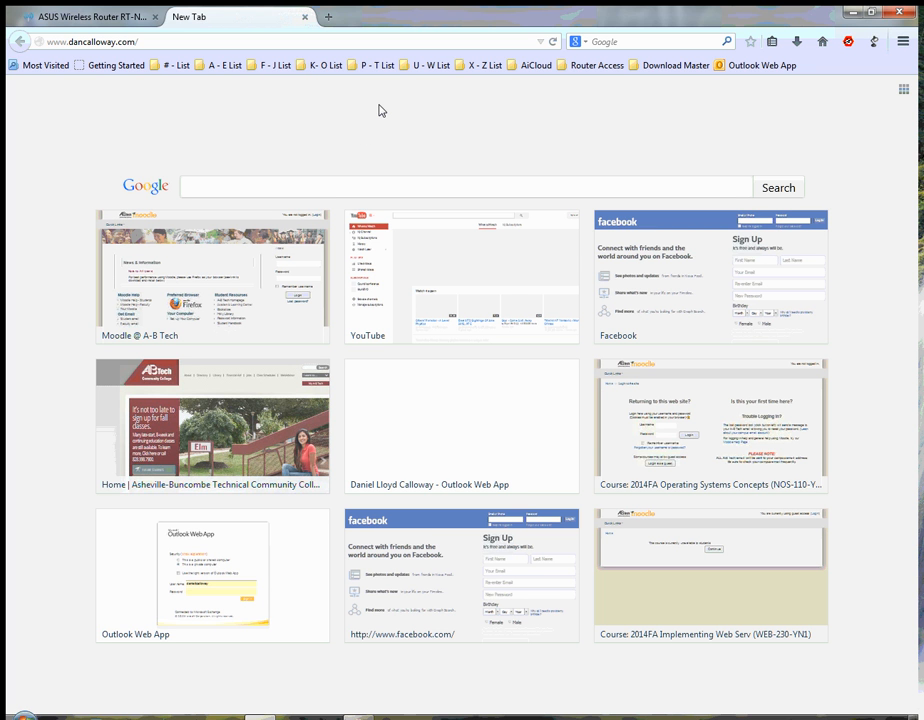
mouse_move(380, 110)
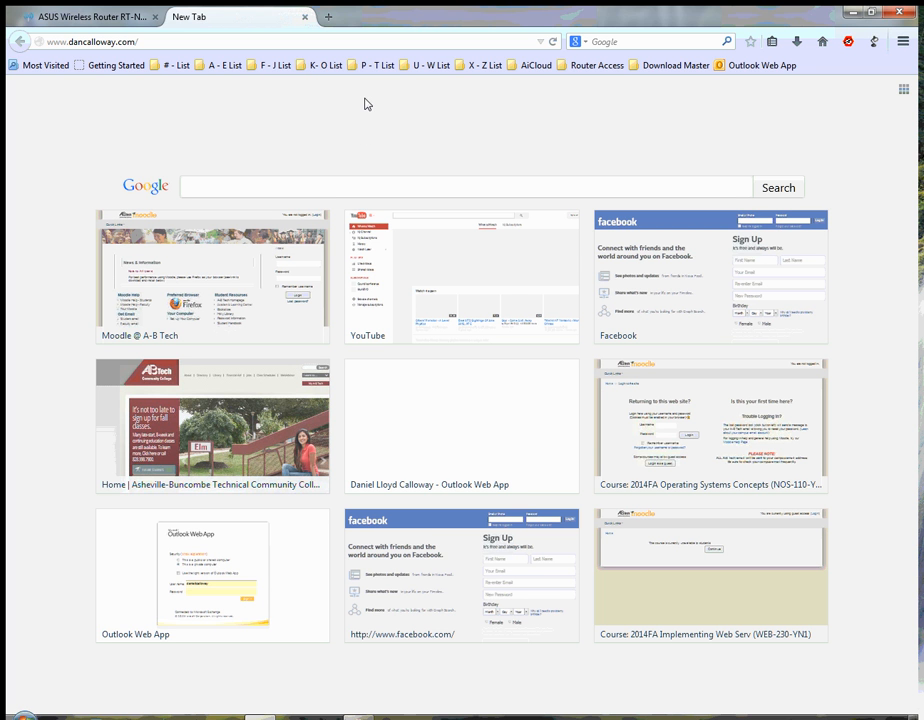
mouse_move(368, 144)
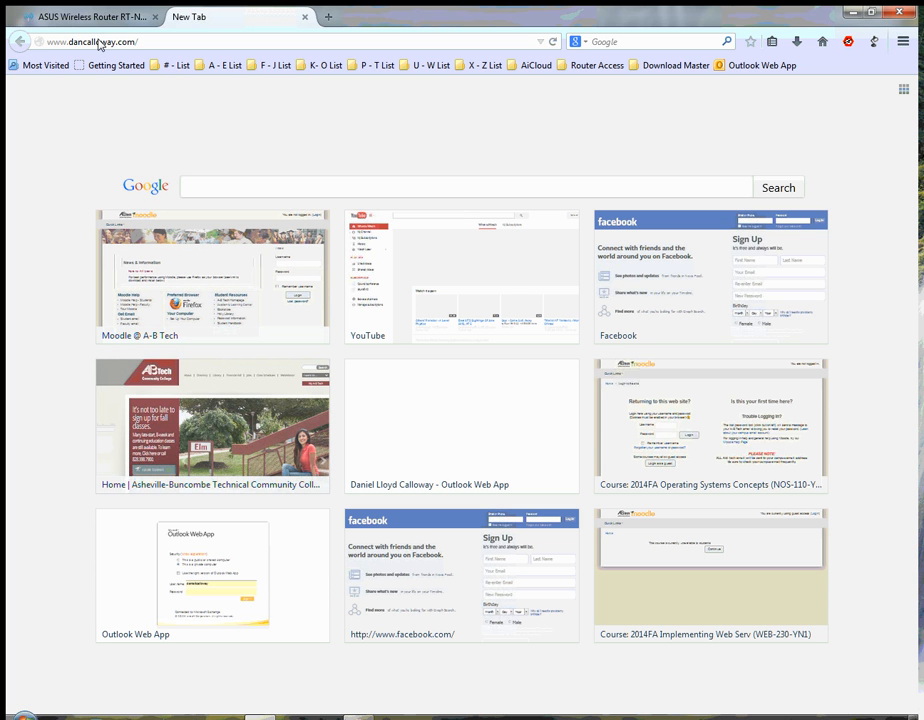
mouse_move(90, 16)
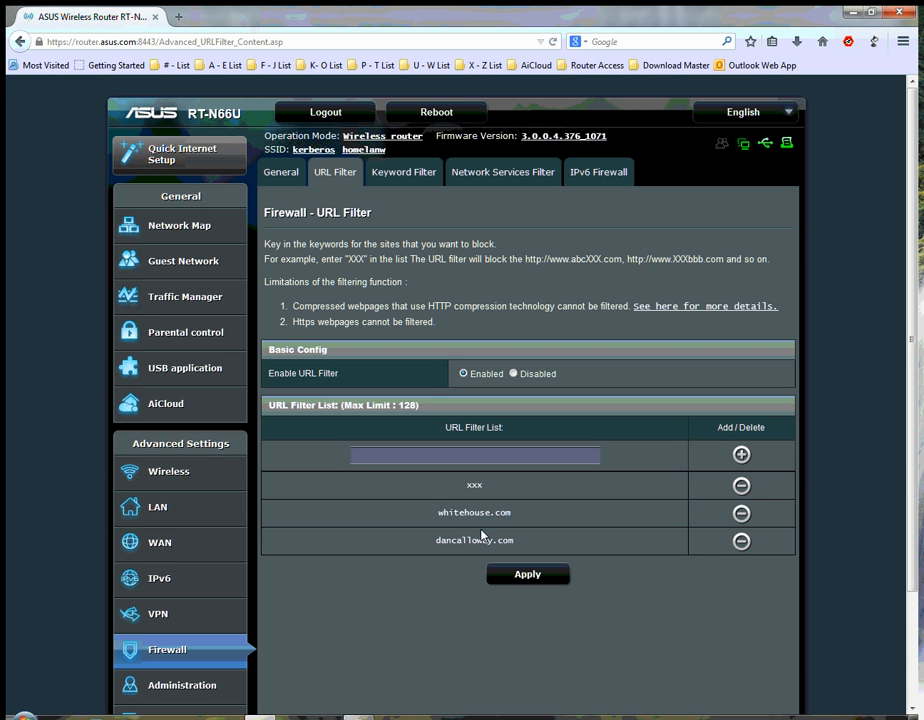
Delete dancalloway.com from the URL Filter list again and apply the change.
left_click(740, 540)
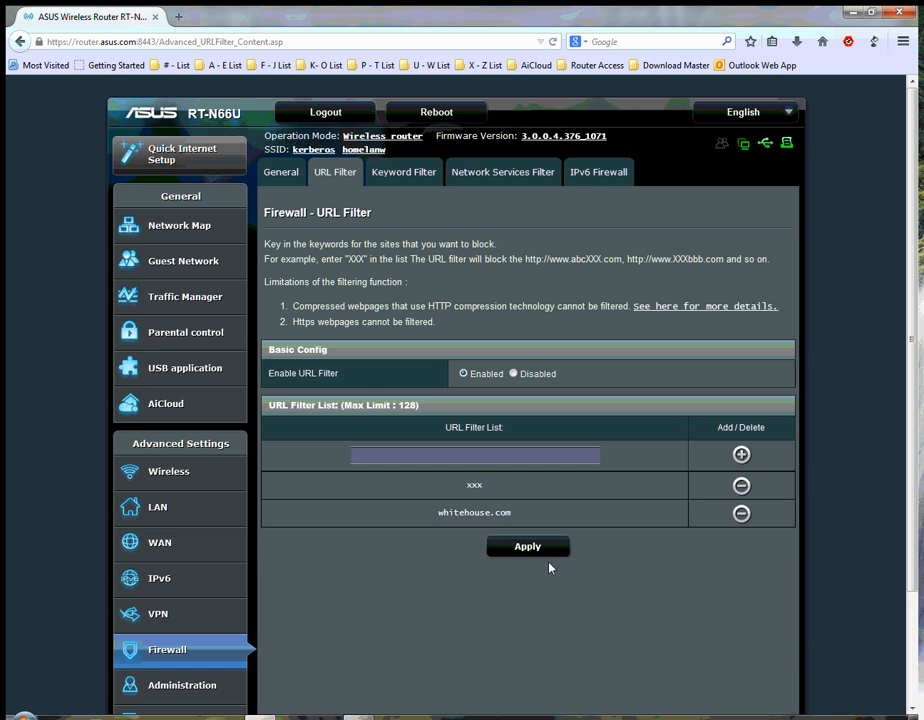
left_click(528, 546)
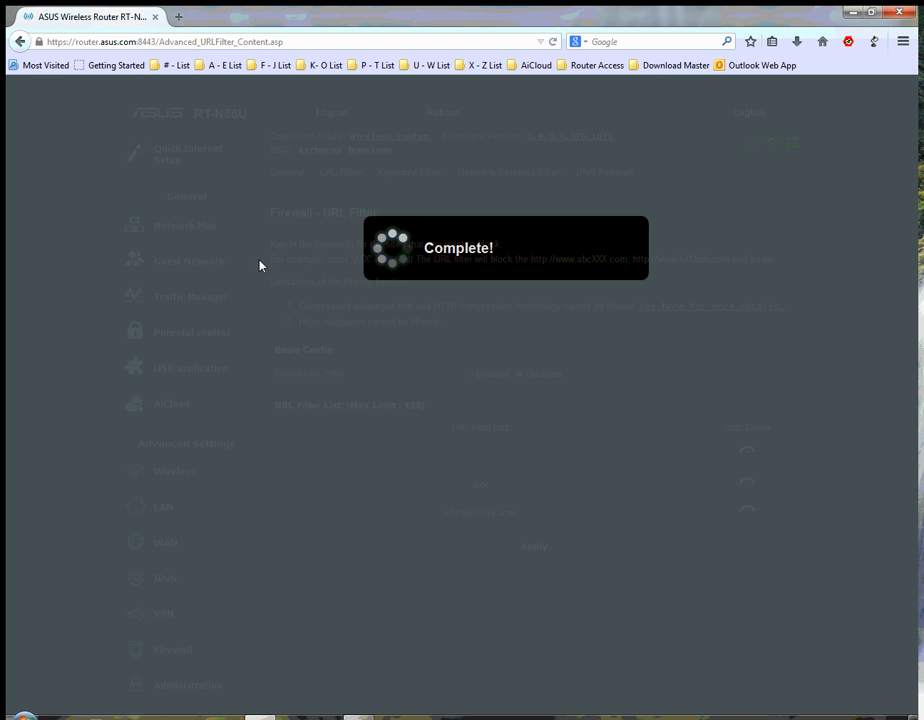
left_click(304, 16)
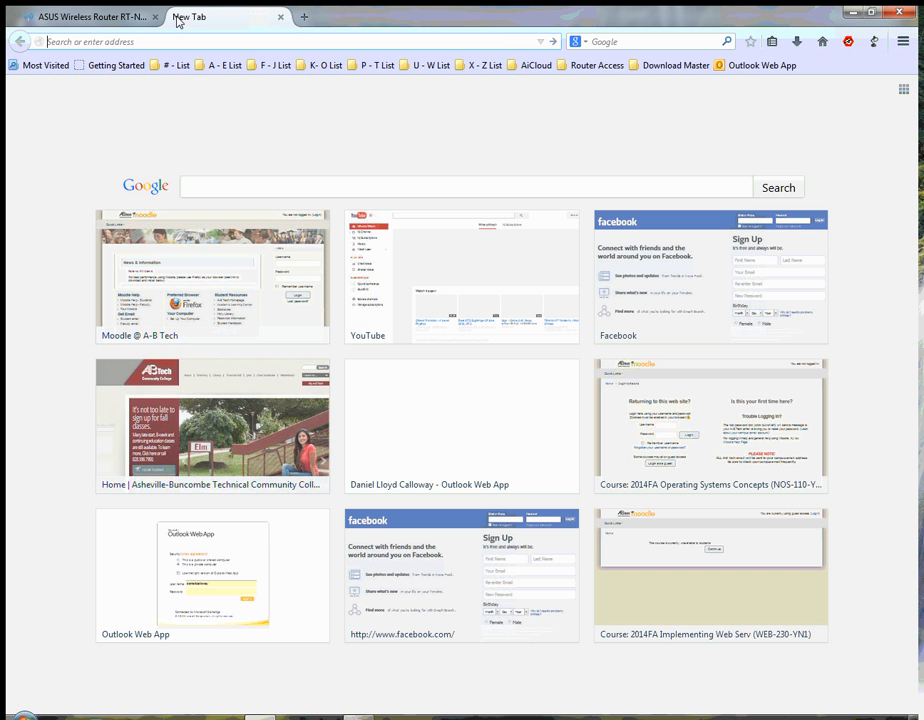
type("whitepages.com/")
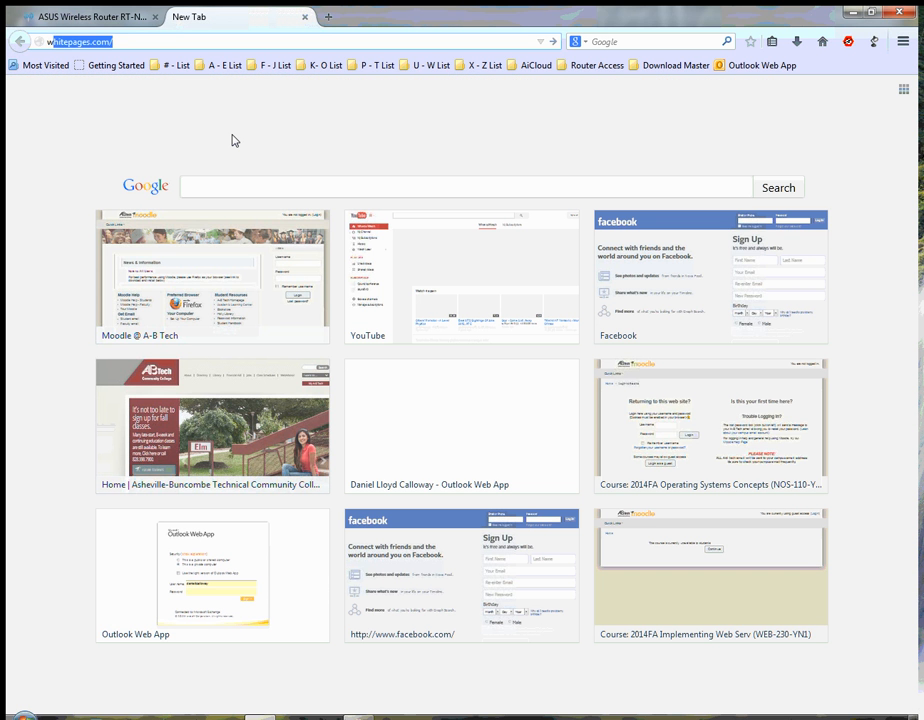
type("www.dancalloway.com")
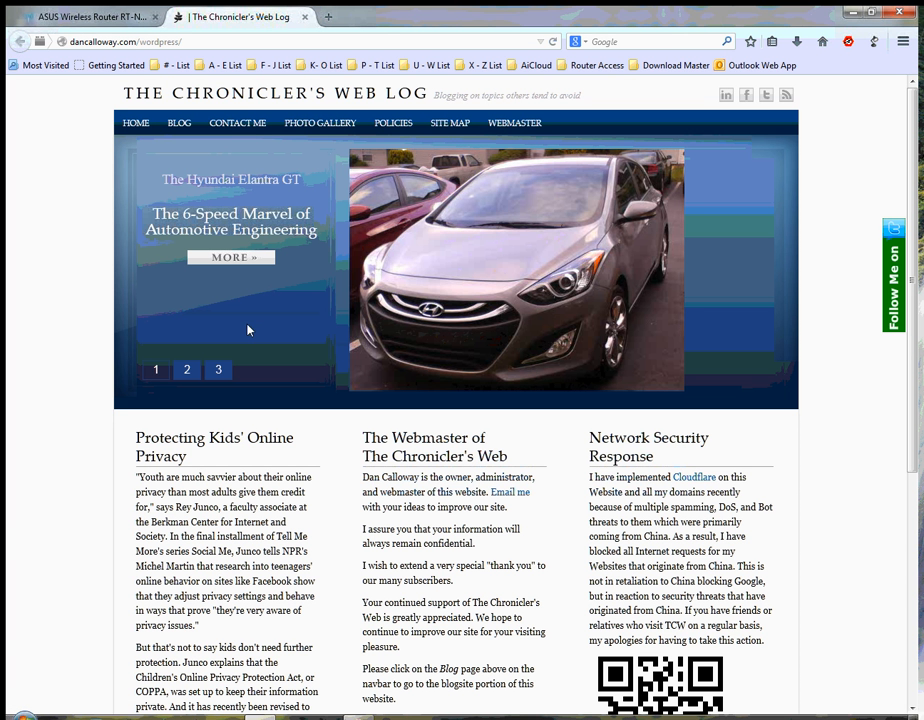
mouse_move(256, 356)
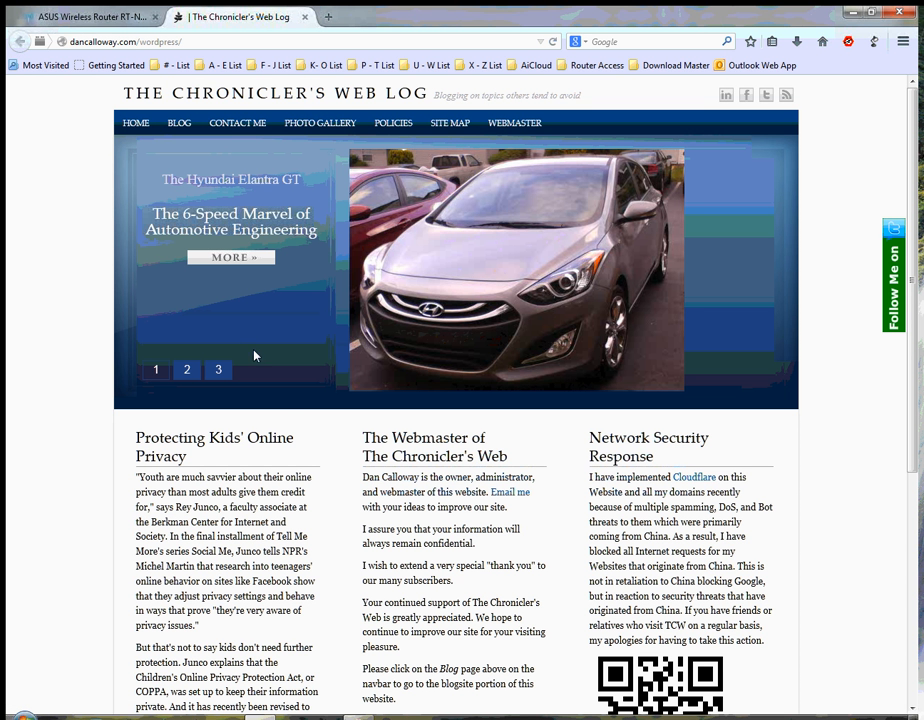
mouse_move(296, 420)
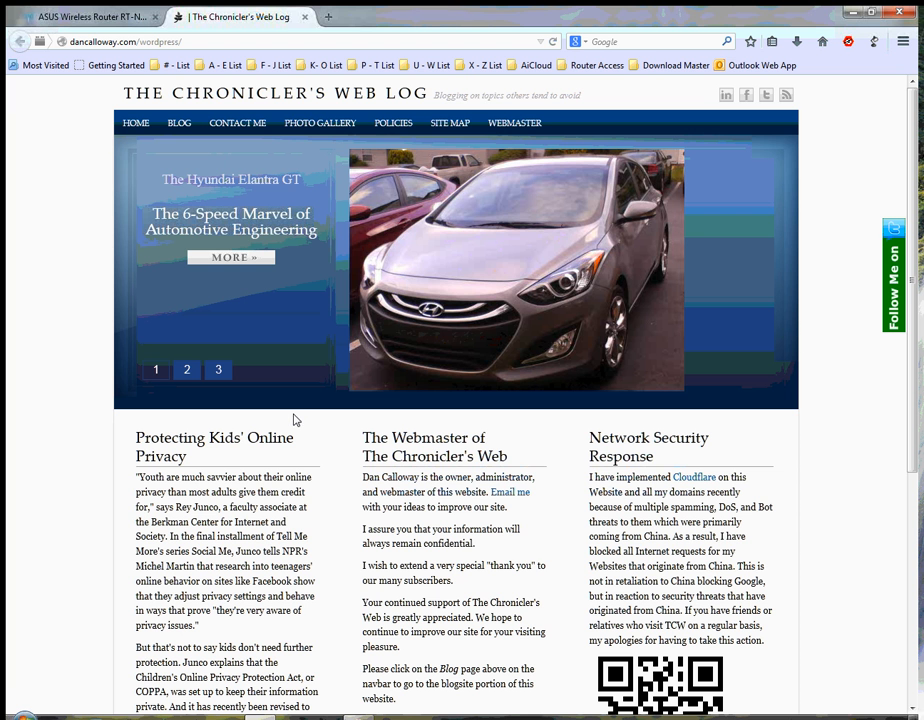